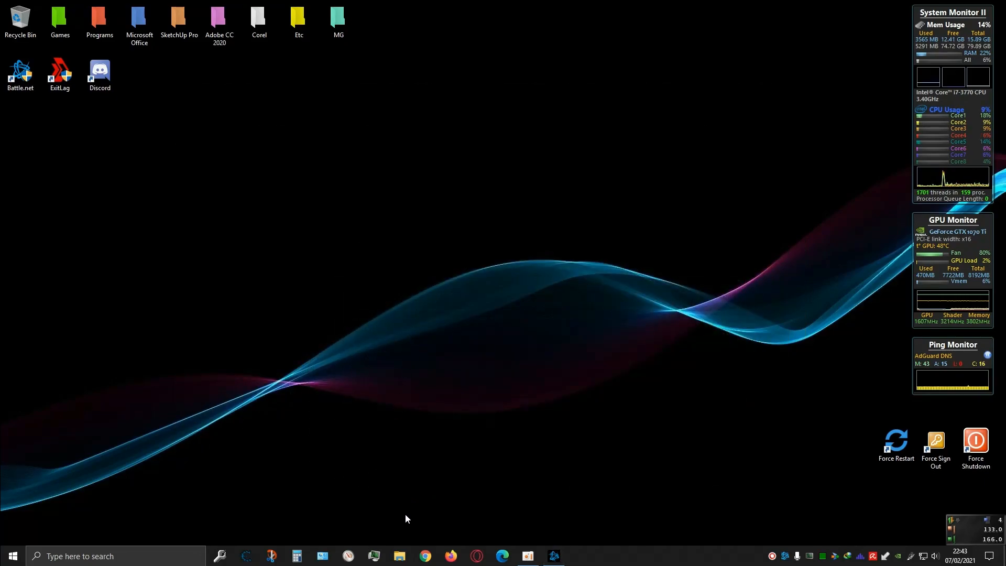
Step: Copy adv_options.ini and config.cfg from Documents\Call of Duty Modern Warfare\players to the desktop
{"action": "left_click", "coordinate": [398, 555]}
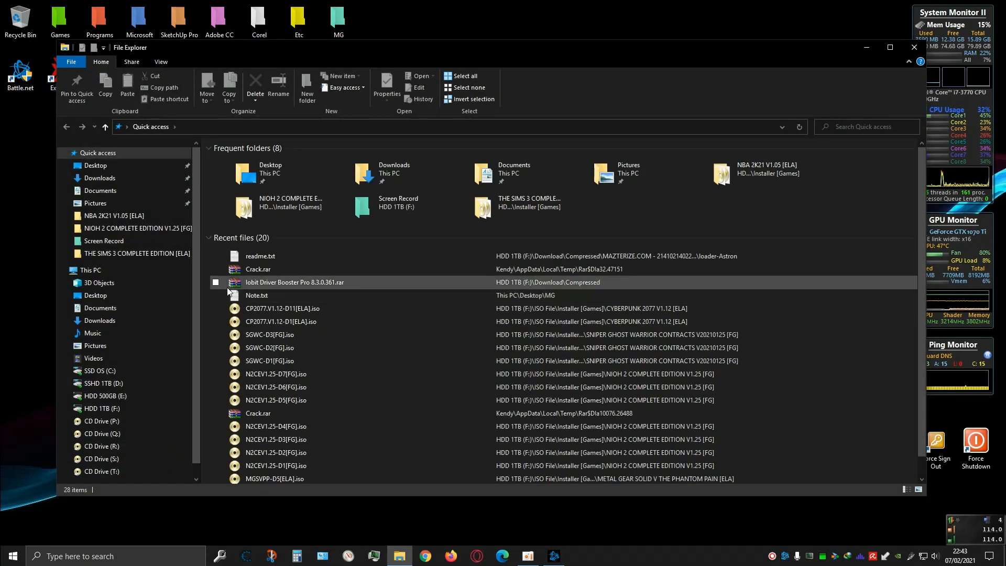
{"action": "left_click", "coordinate": [100, 308]}
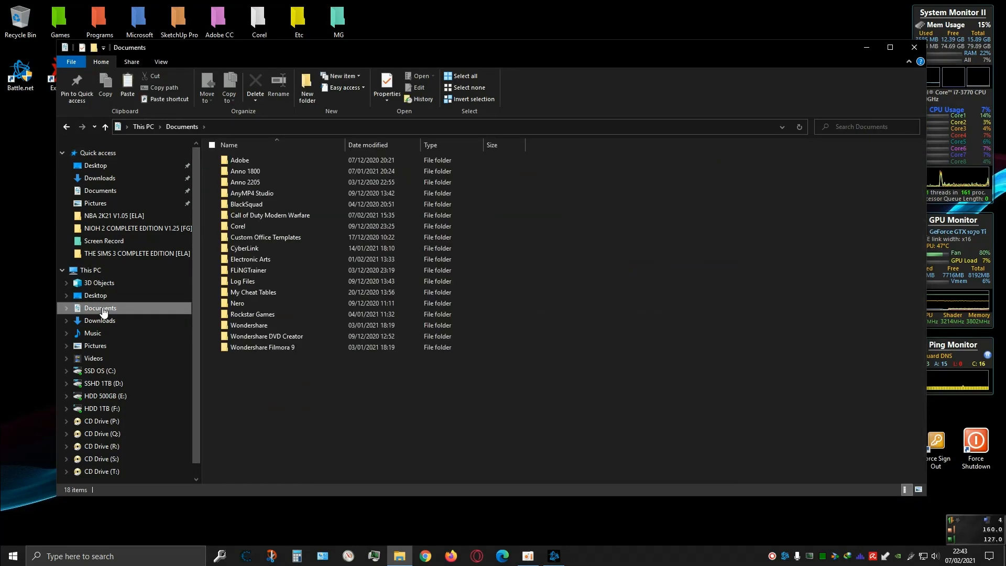
{"action": "mouse_move", "coordinate": [152, 317]}
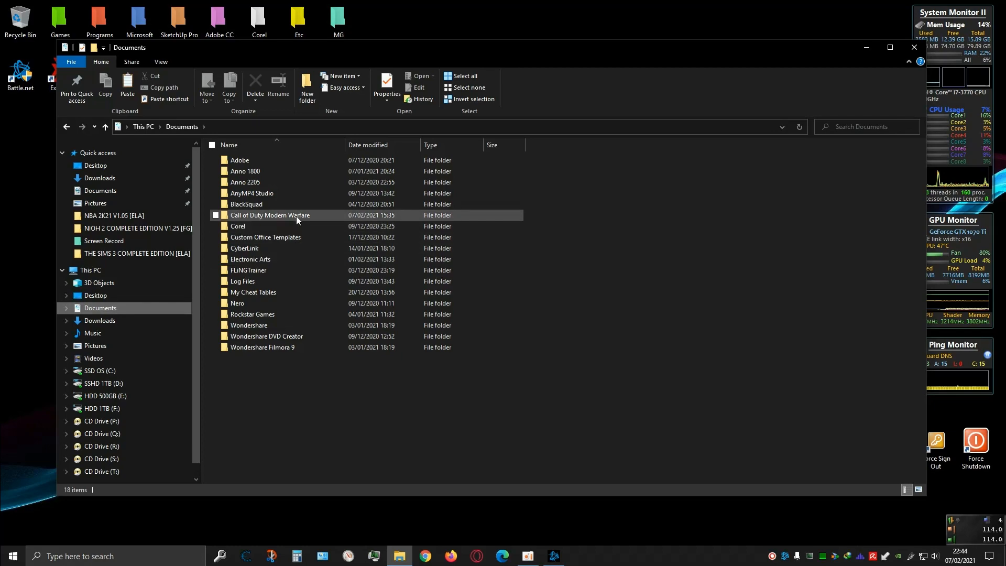
{"action": "double_click", "coordinate": [269, 215]}
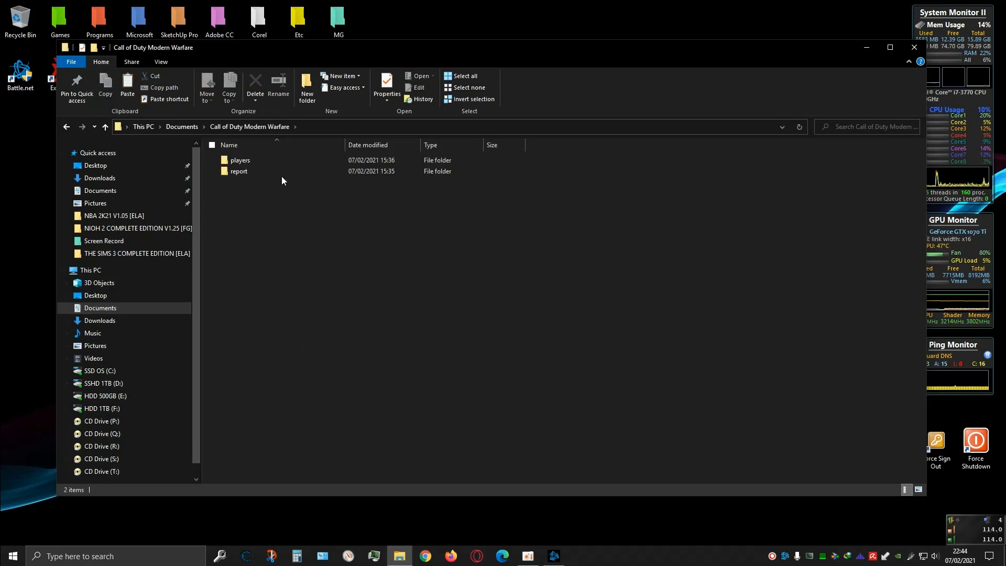
{"action": "double_click", "coordinate": [240, 159]}
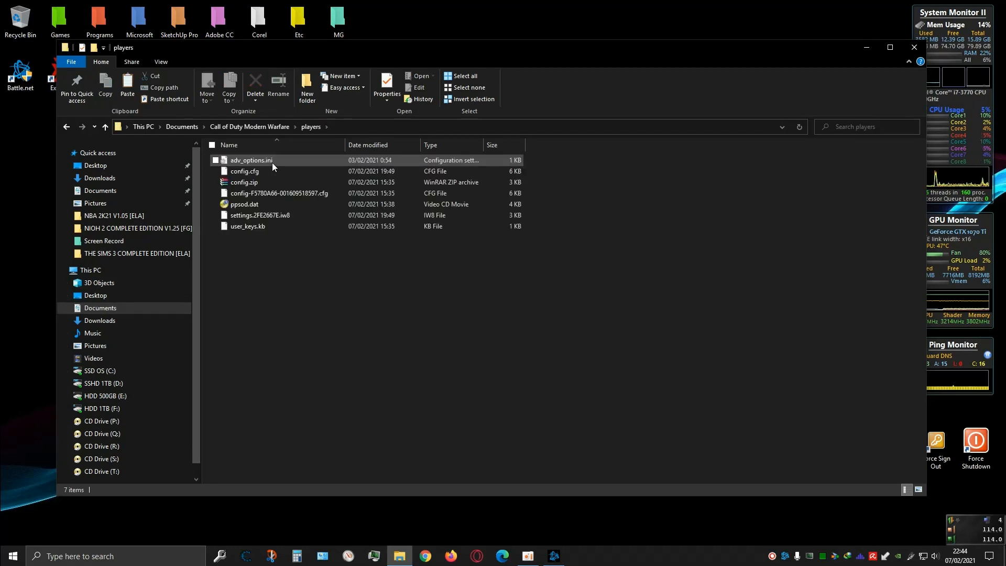
{"action": "left_click", "coordinate": [251, 160]}
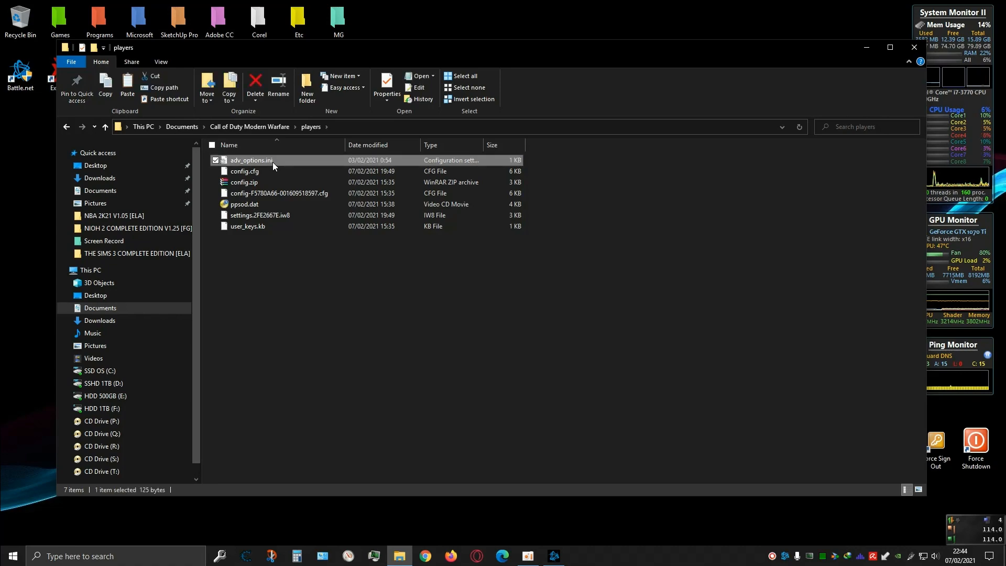
{"action": "left_click", "coordinate": [244, 171]}
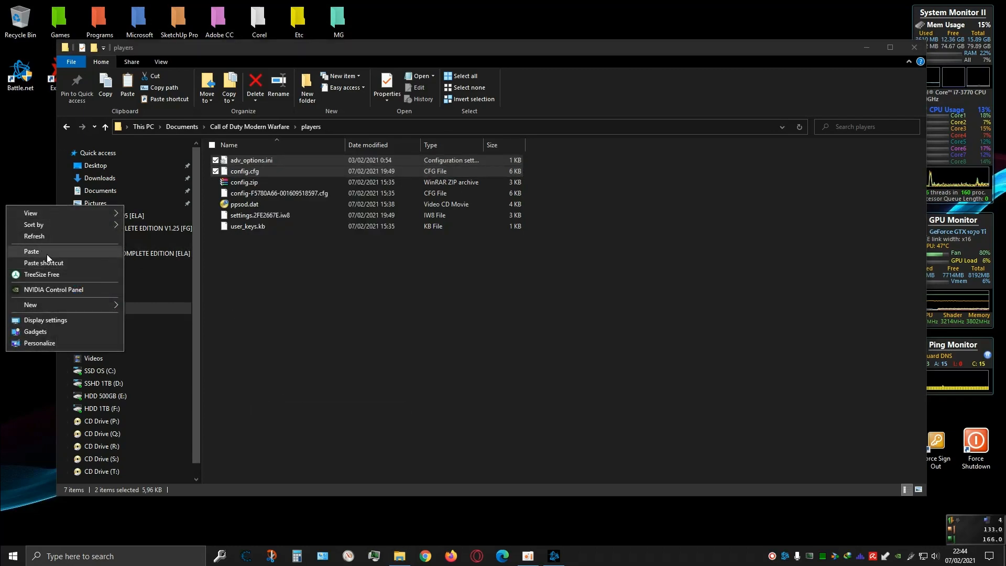
{"action": "left_click", "coordinate": [31, 251]}
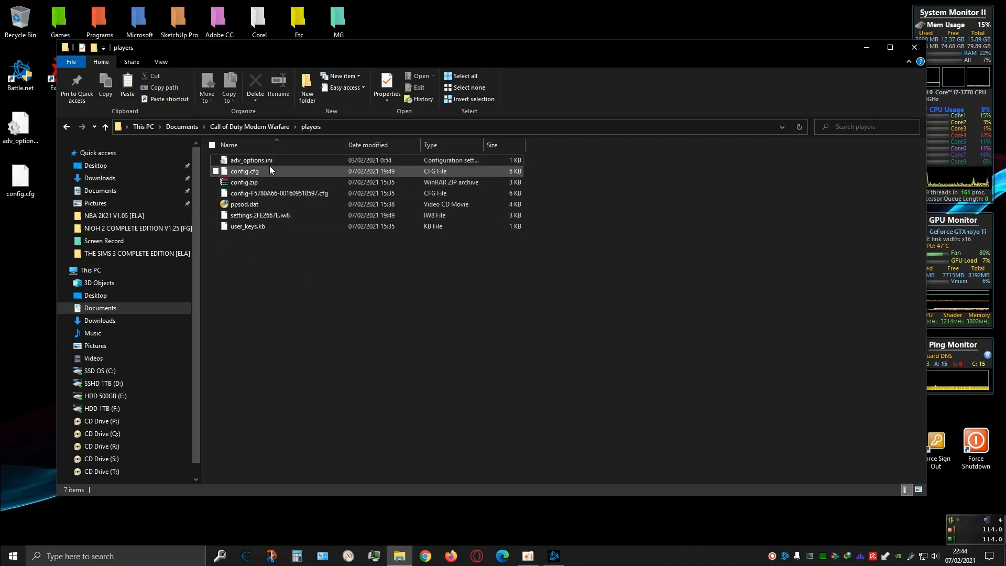
Step: Return to the Call of Duty Modern Warfare folder and right-click the players and report folders
{"action": "left_click", "coordinate": [250, 126]}
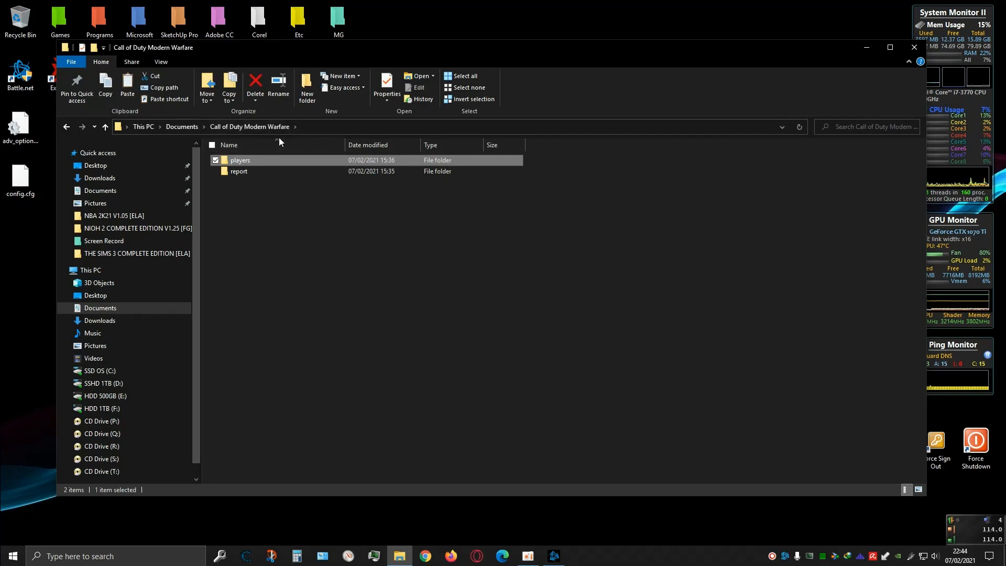
{"action": "left_click", "coordinate": [288, 243]}
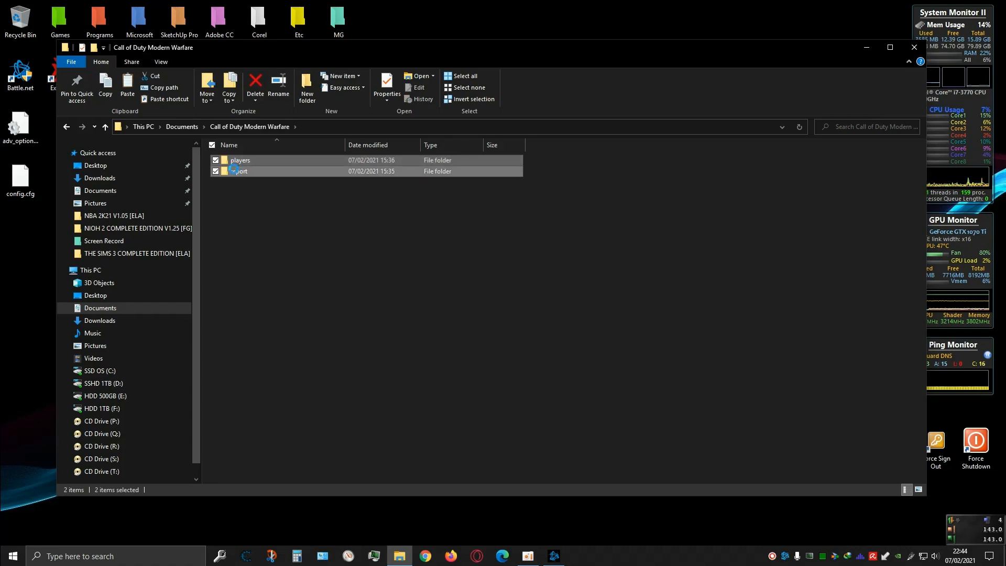
{"action": "right_click", "coordinate": [238, 171]}
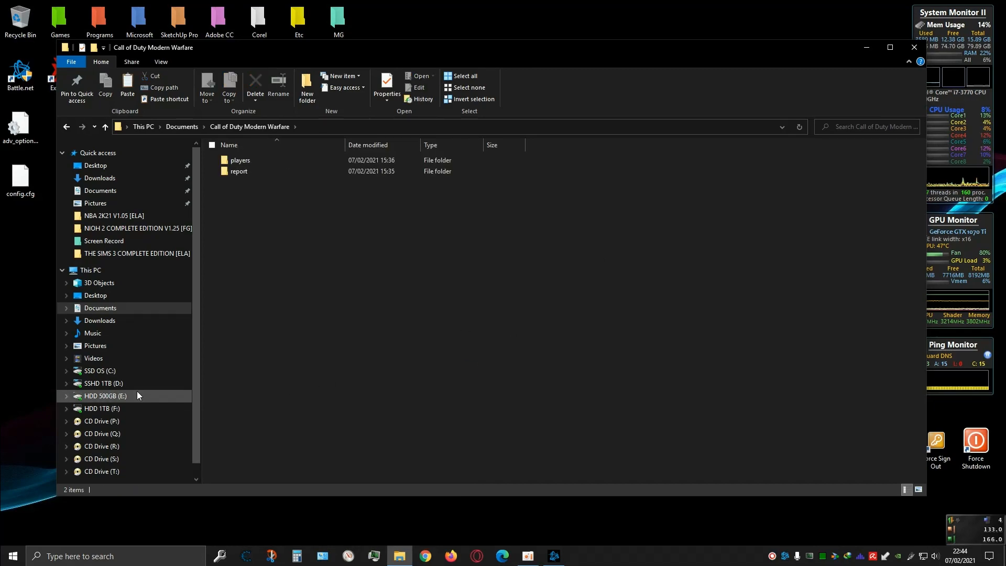
Step: Delete ModernWarfare.exe from D:\Games\Call of Duty Modern Warfare
{"action": "left_click", "coordinate": [100, 383]}
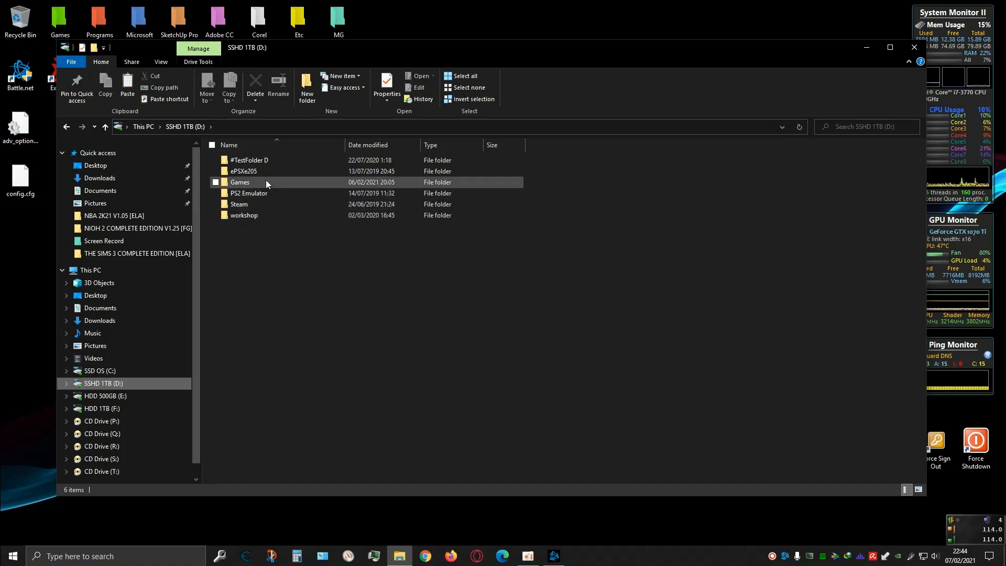
{"action": "left_click", "coordinate": [239, 182]}
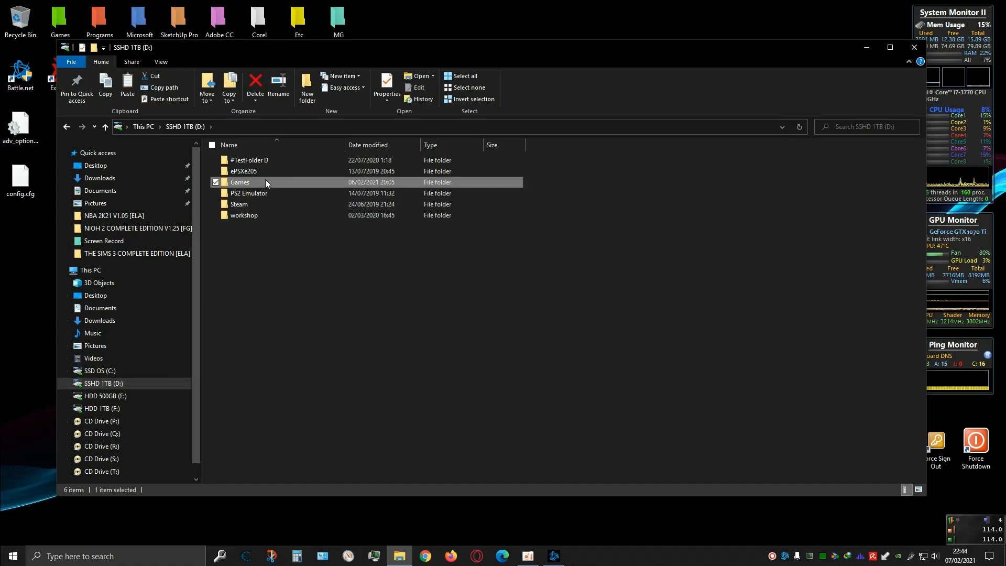
{"action": "double_click", "coordinate": [240, 182]}
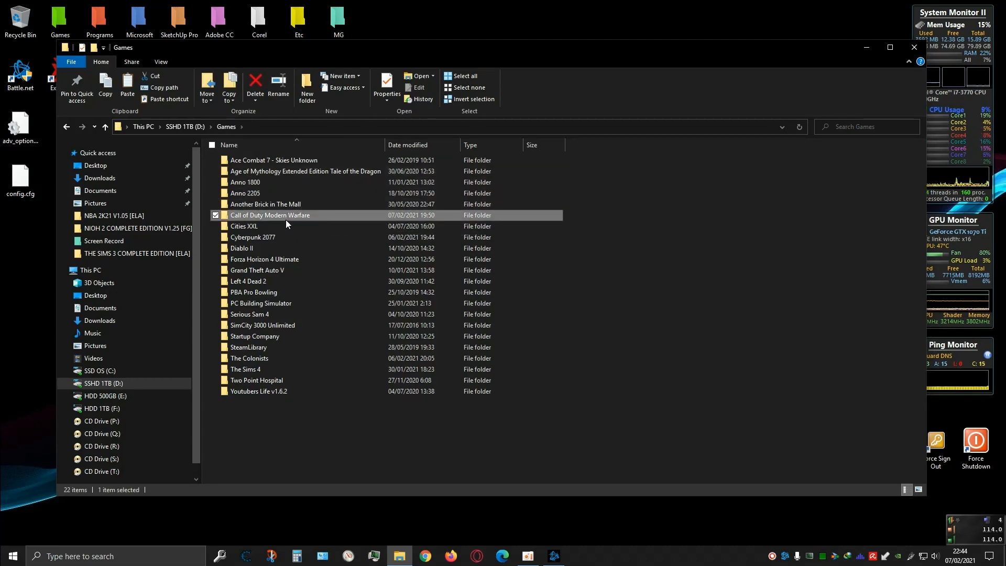
{"action": "double_click", "coordinate": [270, 215]}
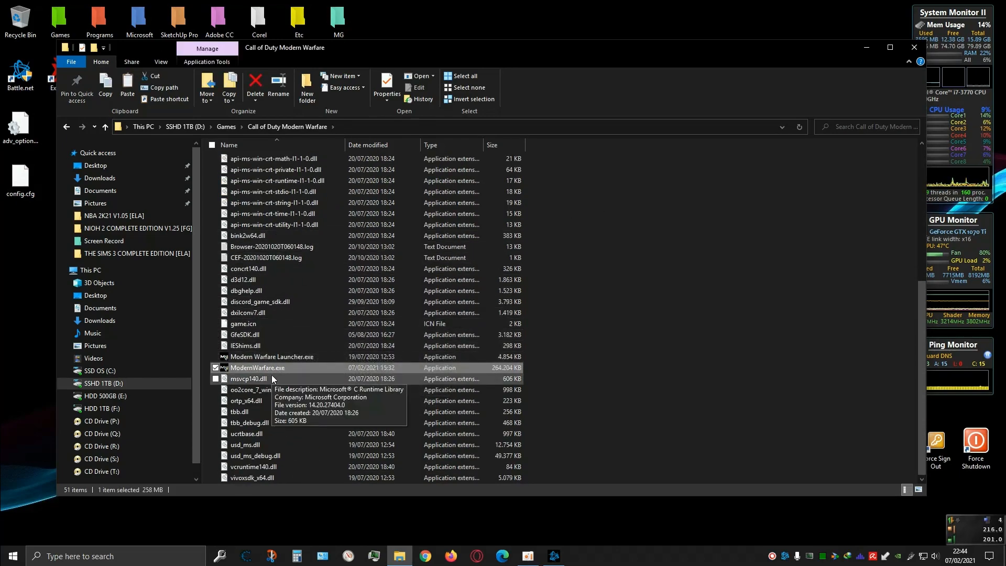
{"action": "mouse_move", "coordinate": [276, 371]}
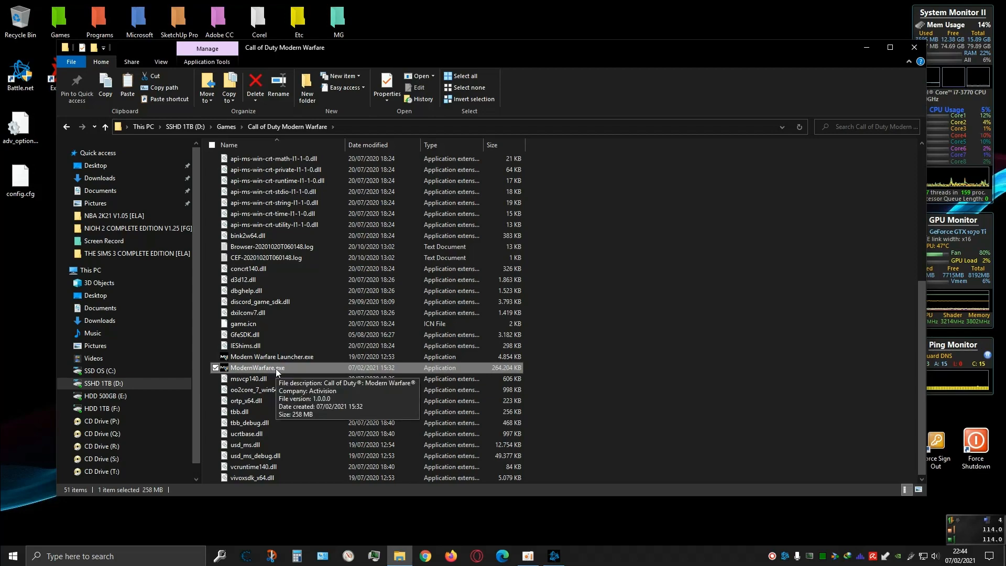
{"action": "right_click", "coordinate": [257, 367]}
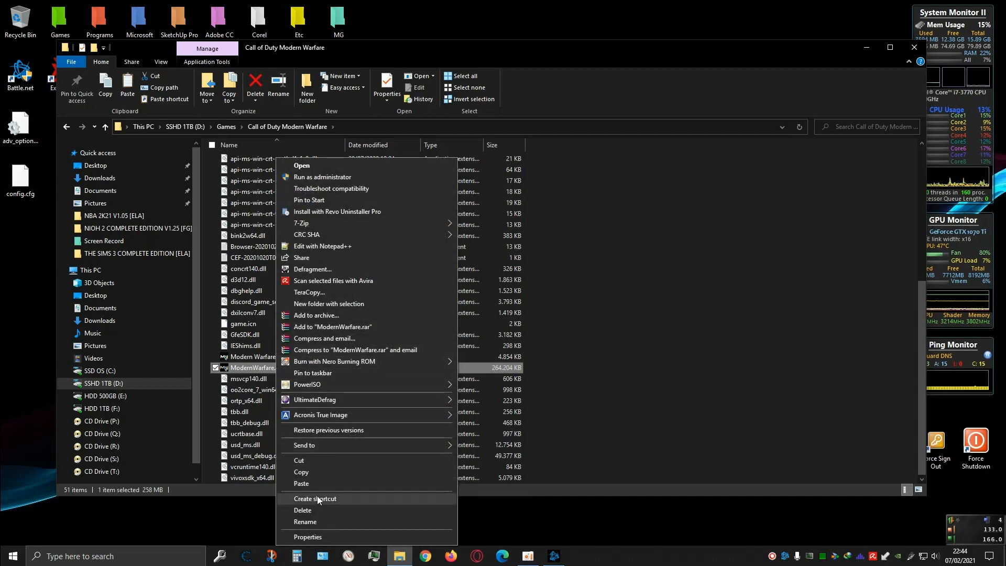
{"action": "mouse_move", "coordinate": [319, 510]}
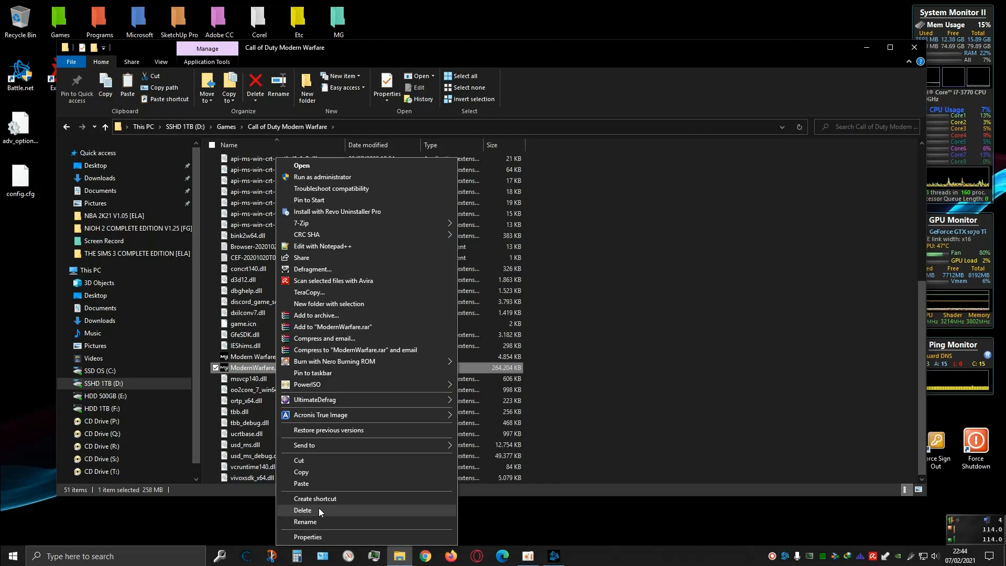
{"action": "left_click", "coordinate": [680, 298]}
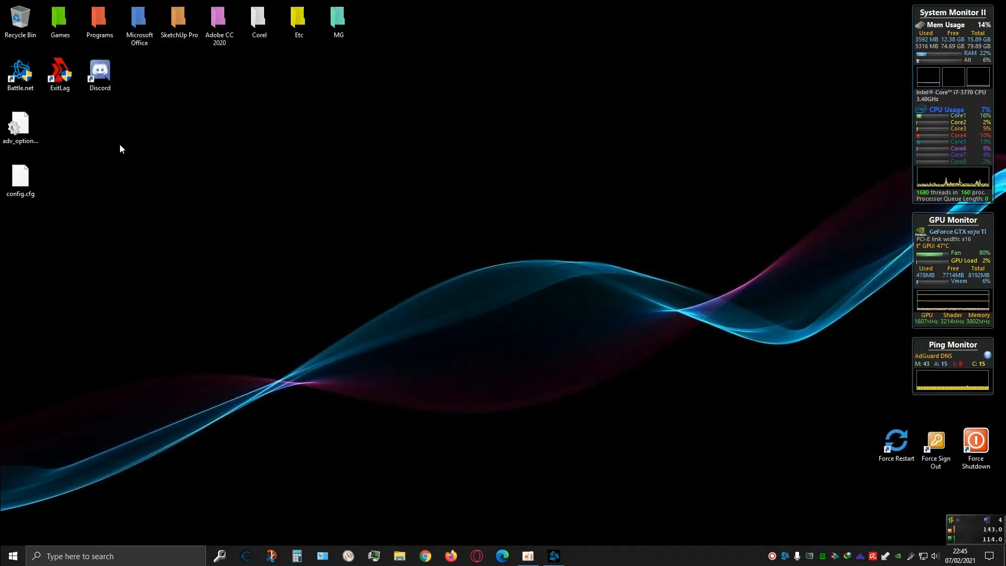
{"action": "double_click", "coordinate": [20, 72]}
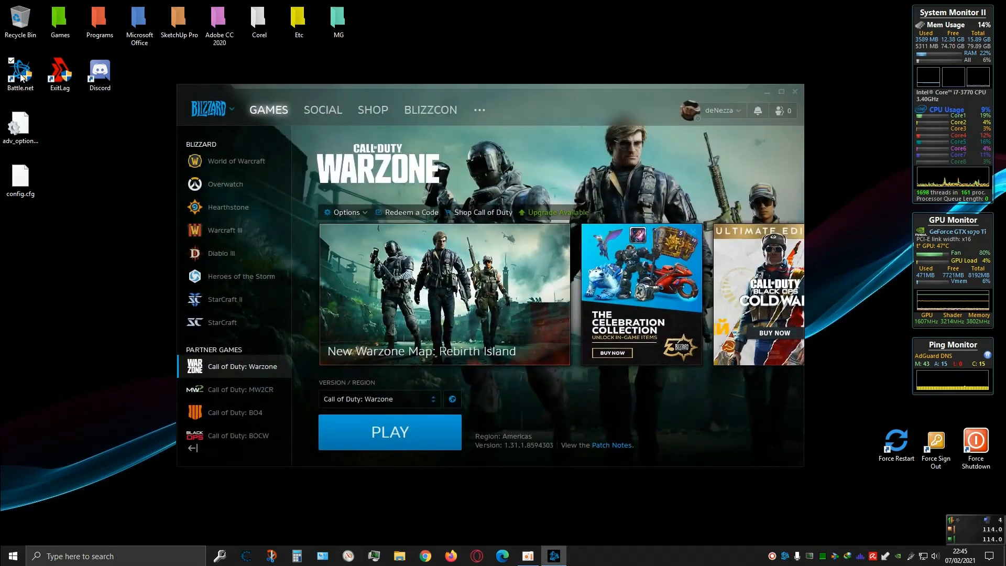
{"action": "left_click", "coordinate": [346, 212]}
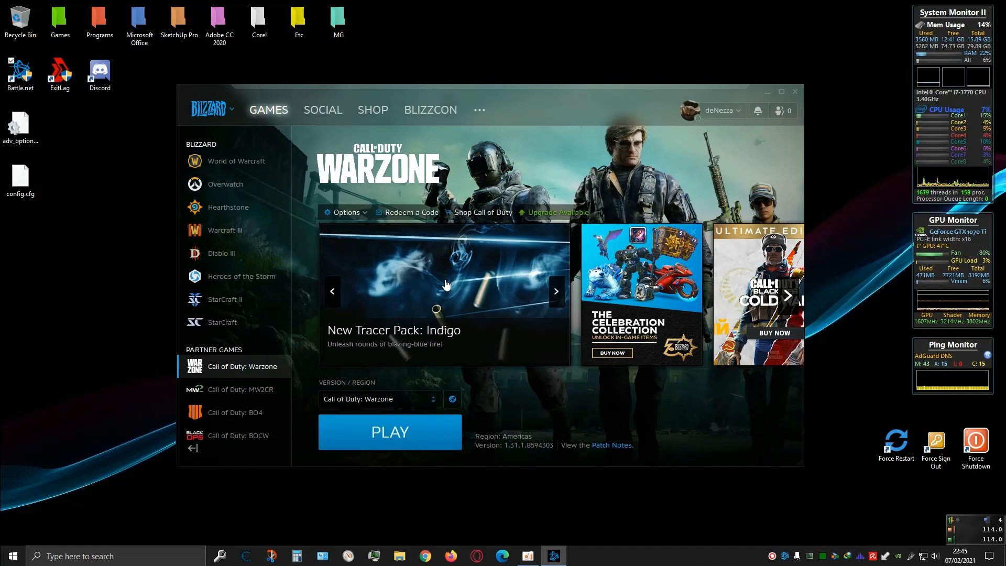
{"action": "mouse_move", "coordinate": [400, 262]}
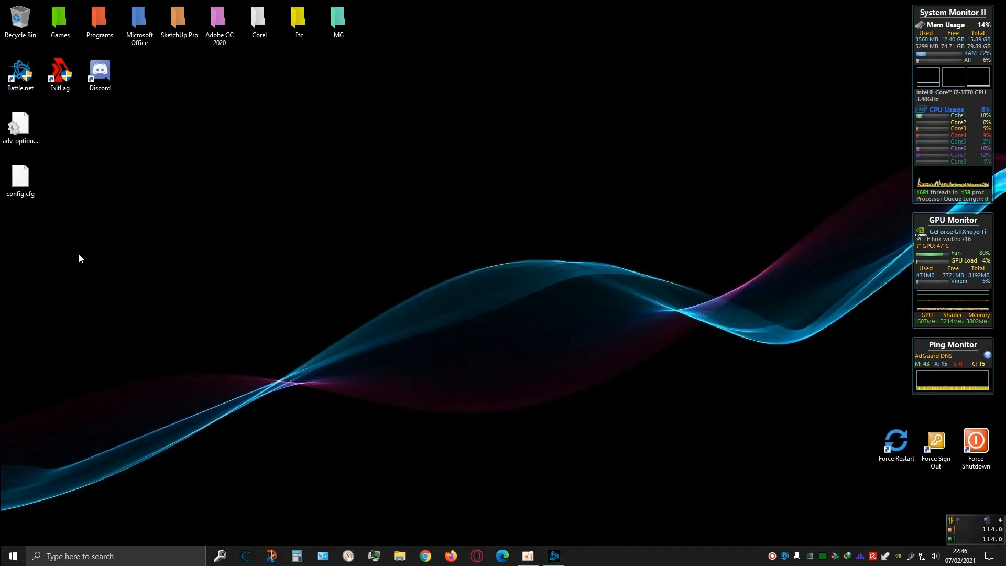
{"action": "mouse_move", "coordinate": [101, 183]}
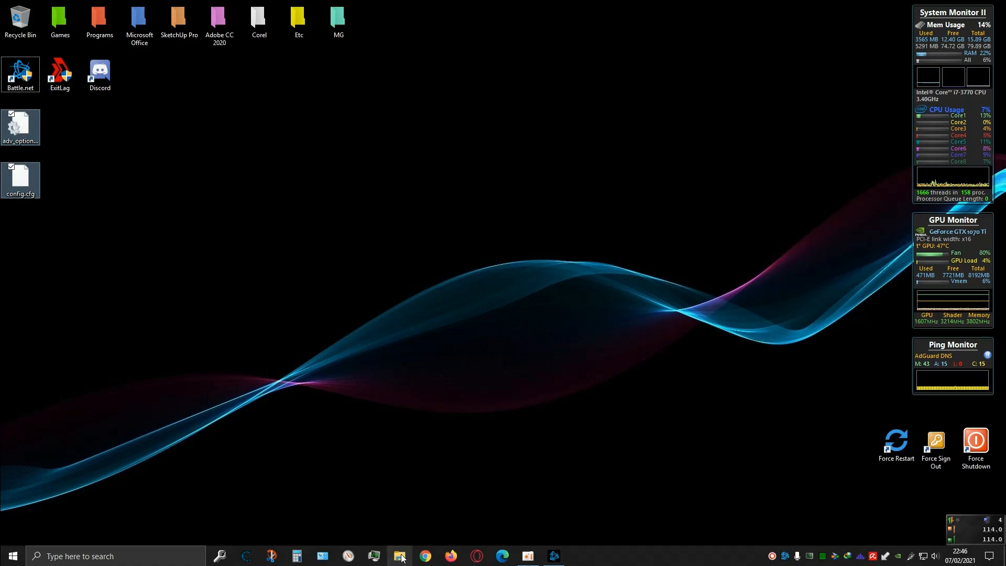
Step: Paste adv_options.ini and config.cfg back into Documents\Call of Duty Modern Warfare\players
{"action": "left_click", "coordinate": [399, 556]}
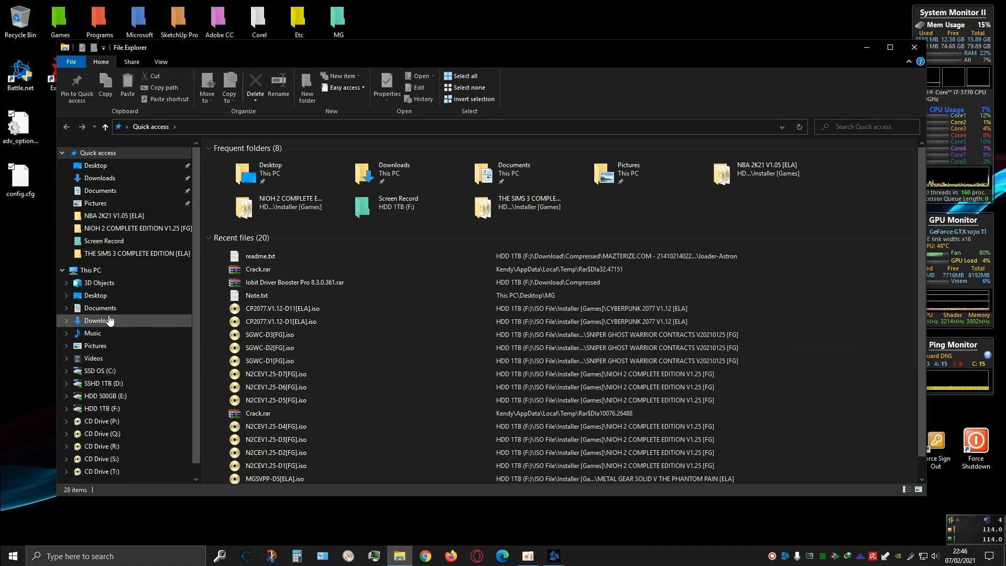
{"action": "left_click", "coordinate": [100, 308]}
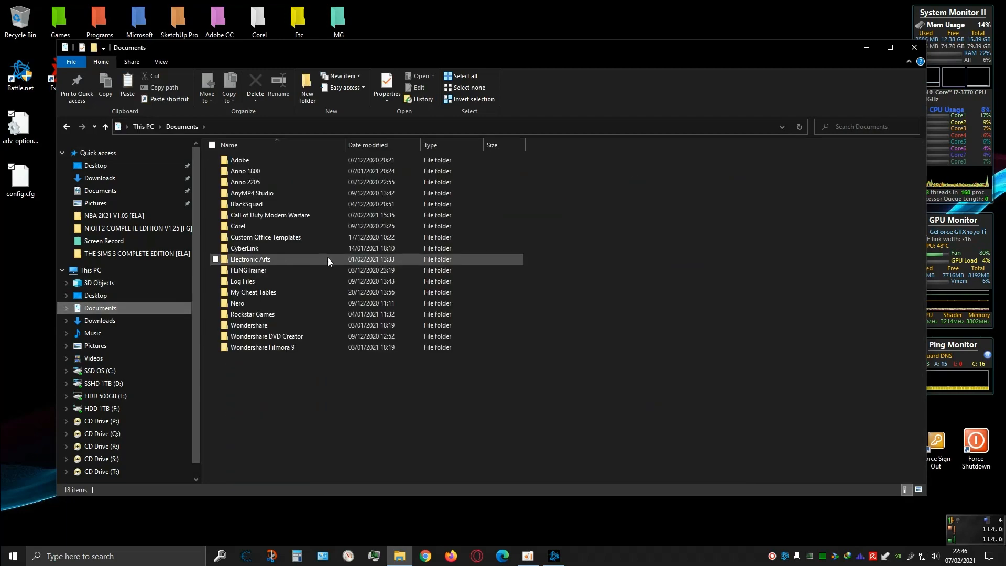
{"action": "left_click", "coordinate": [269, 215]}
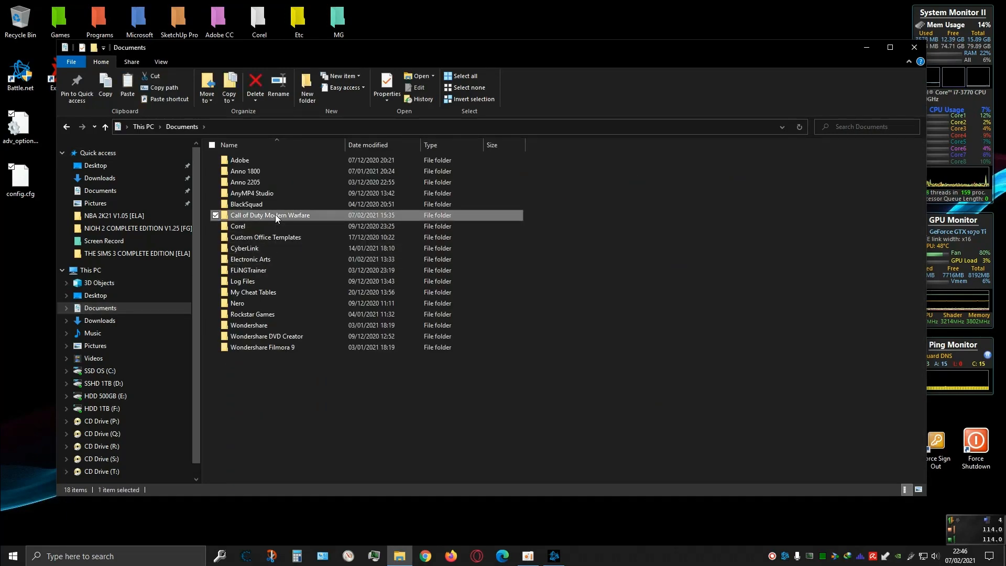
{"action": "double_click", "coordinate": [270, 214]}
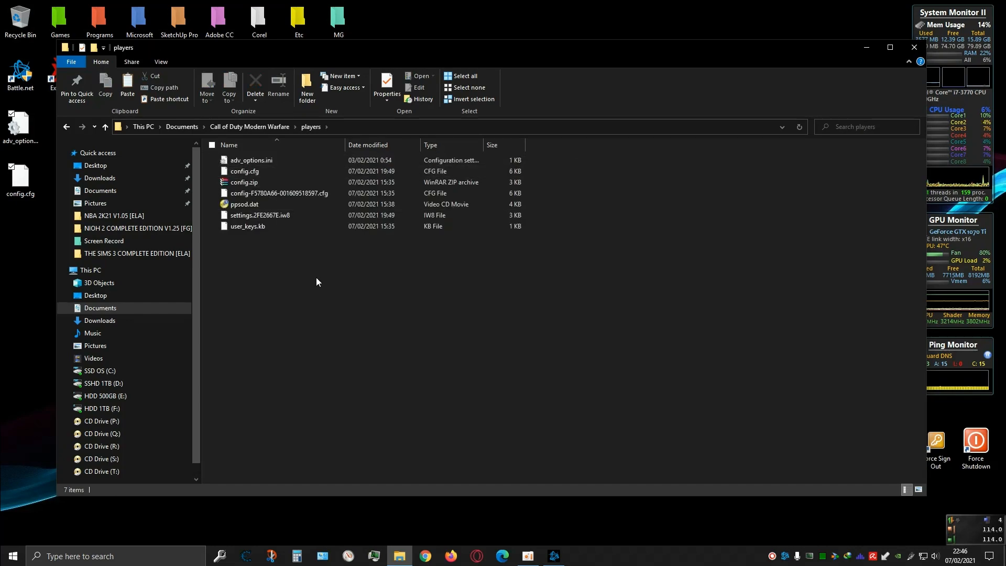
{"action": "right_click", "coordinate": [316, 282]}
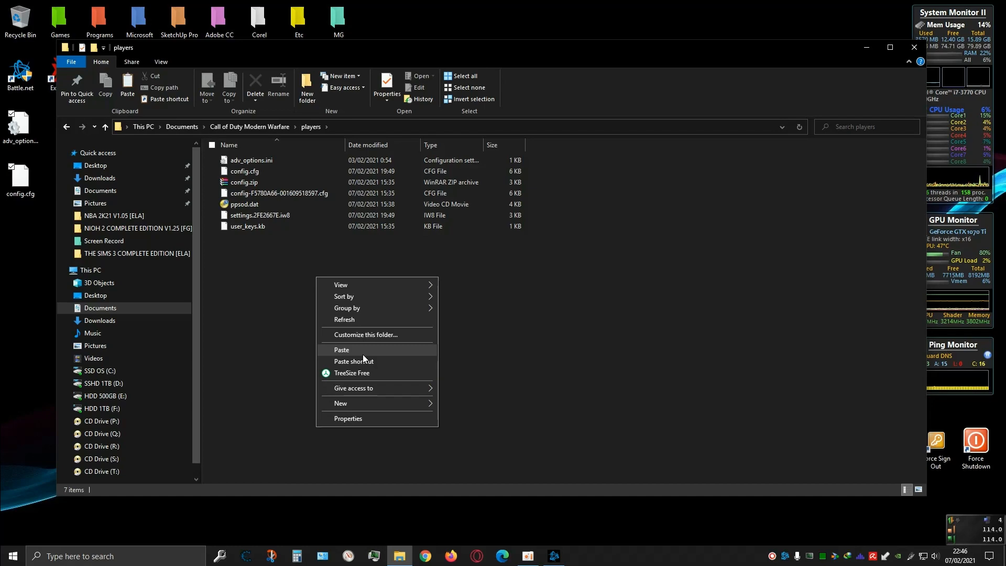
{"action": "left_click", "coordinate": [521, 340]}
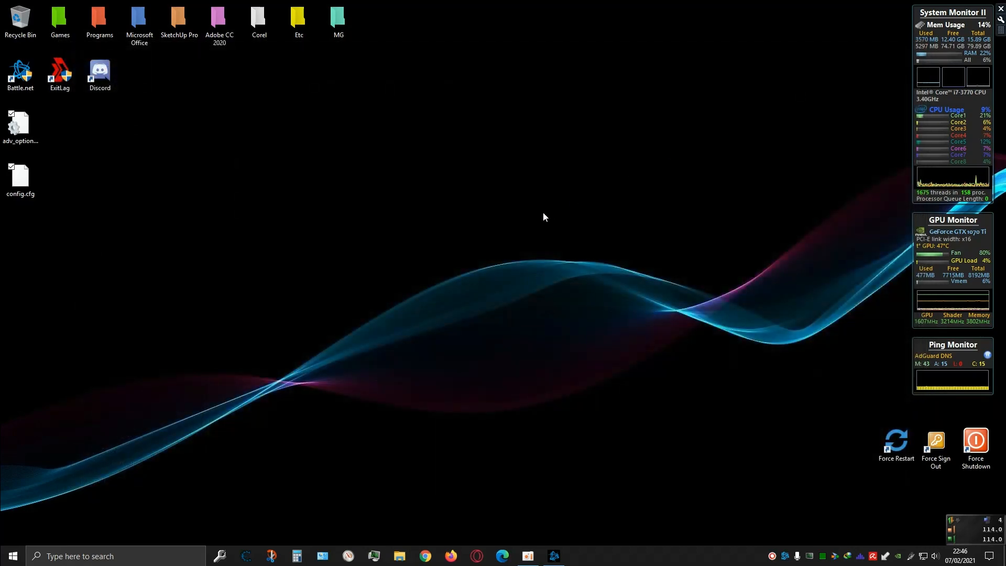
{"action": "mouse_move", "coordinate": [580, 436]}
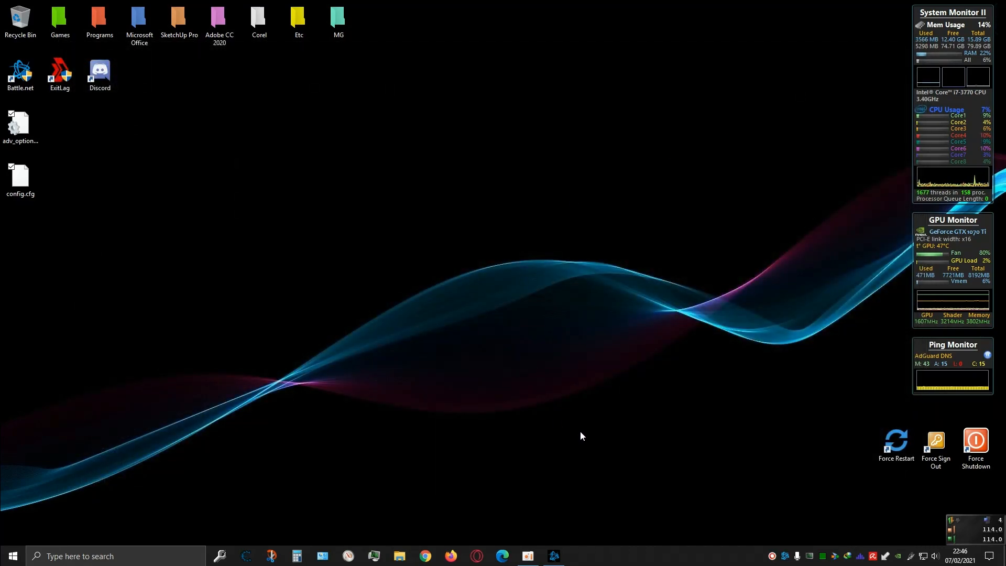